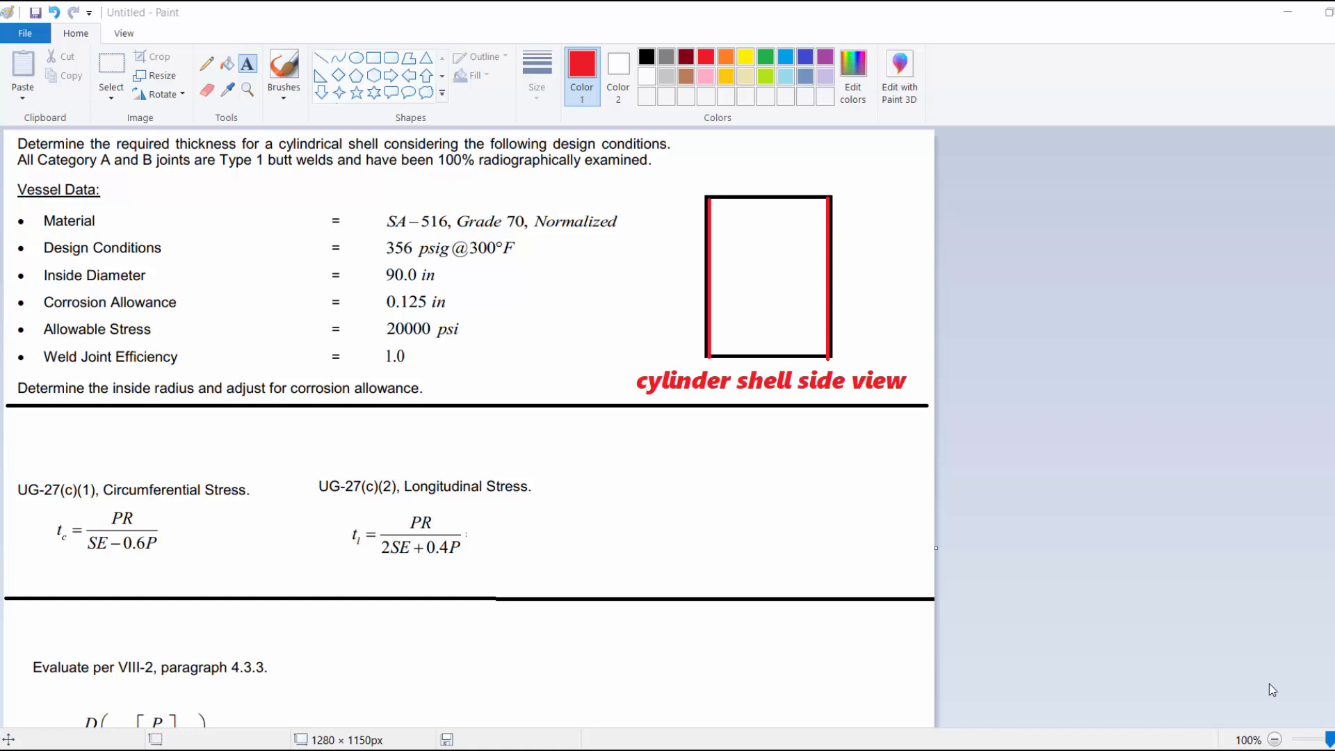
mouse_move(1026, 530)
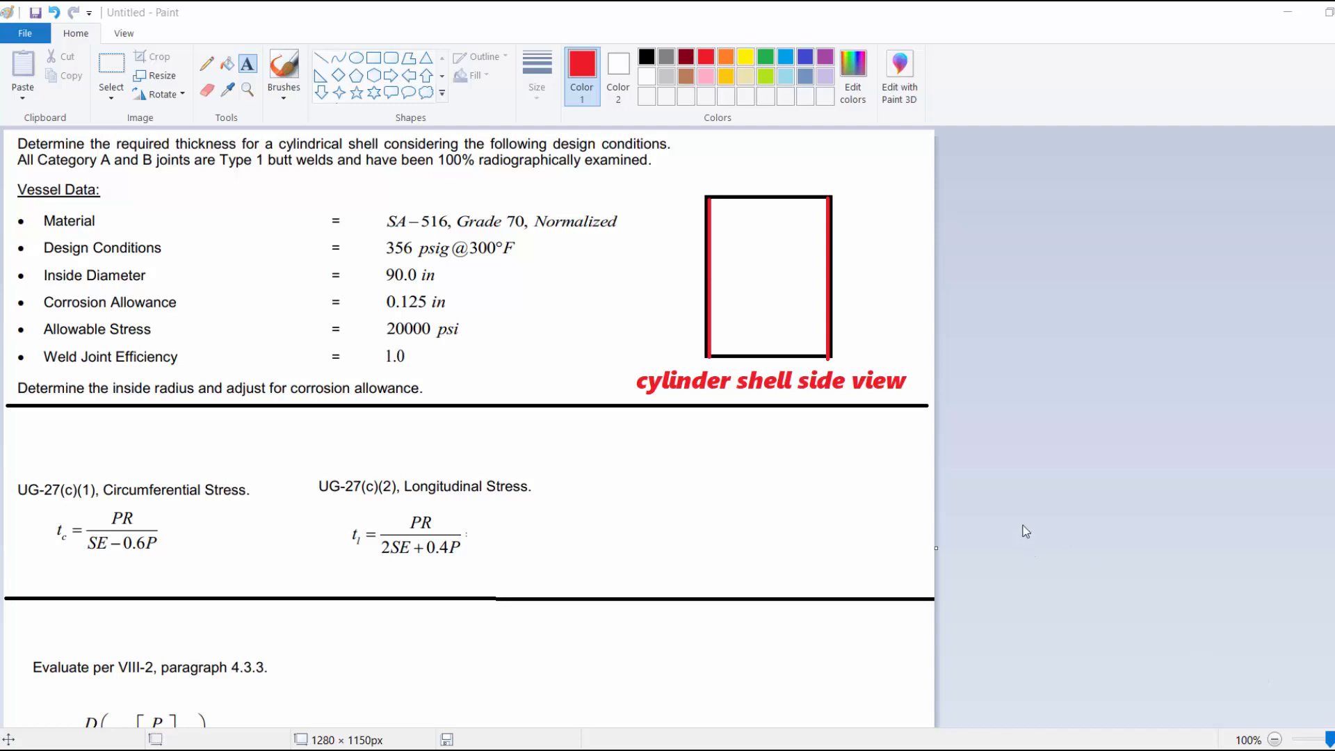
mouse_move(315, 250)
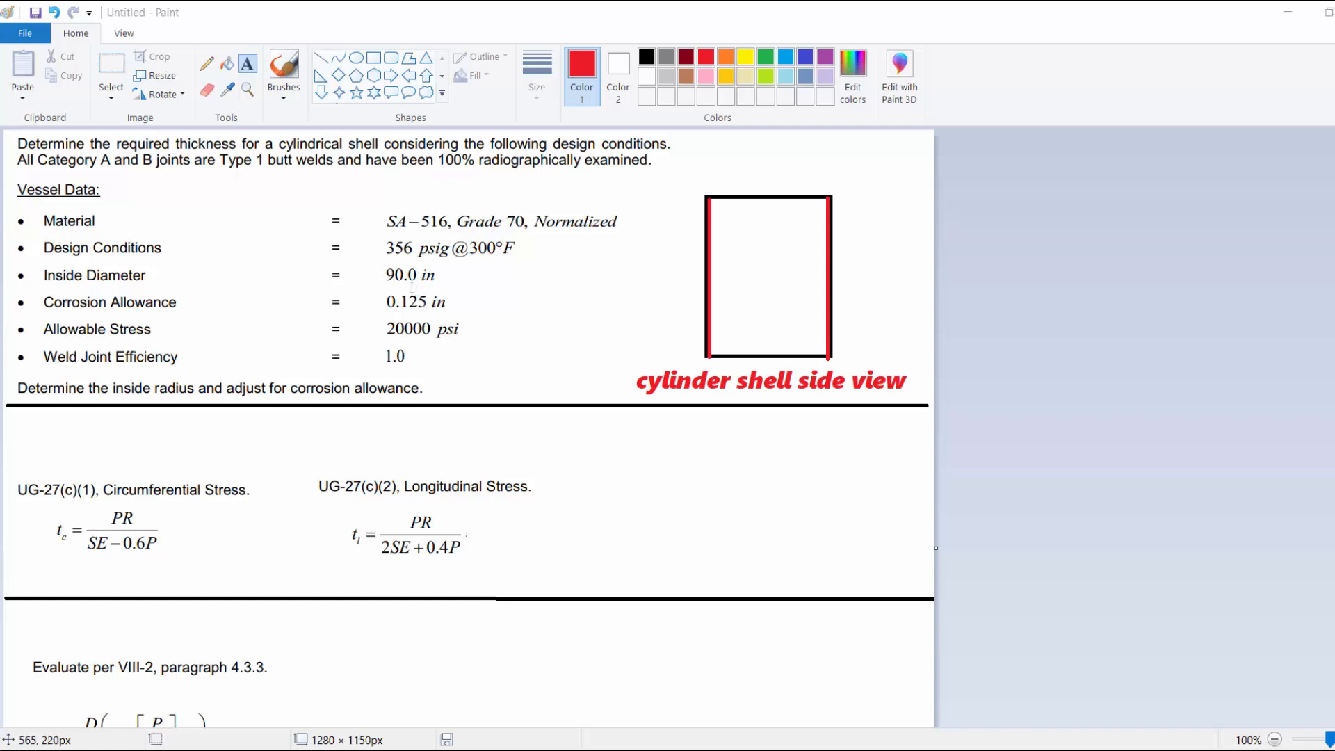
mouse_move(425, 292)
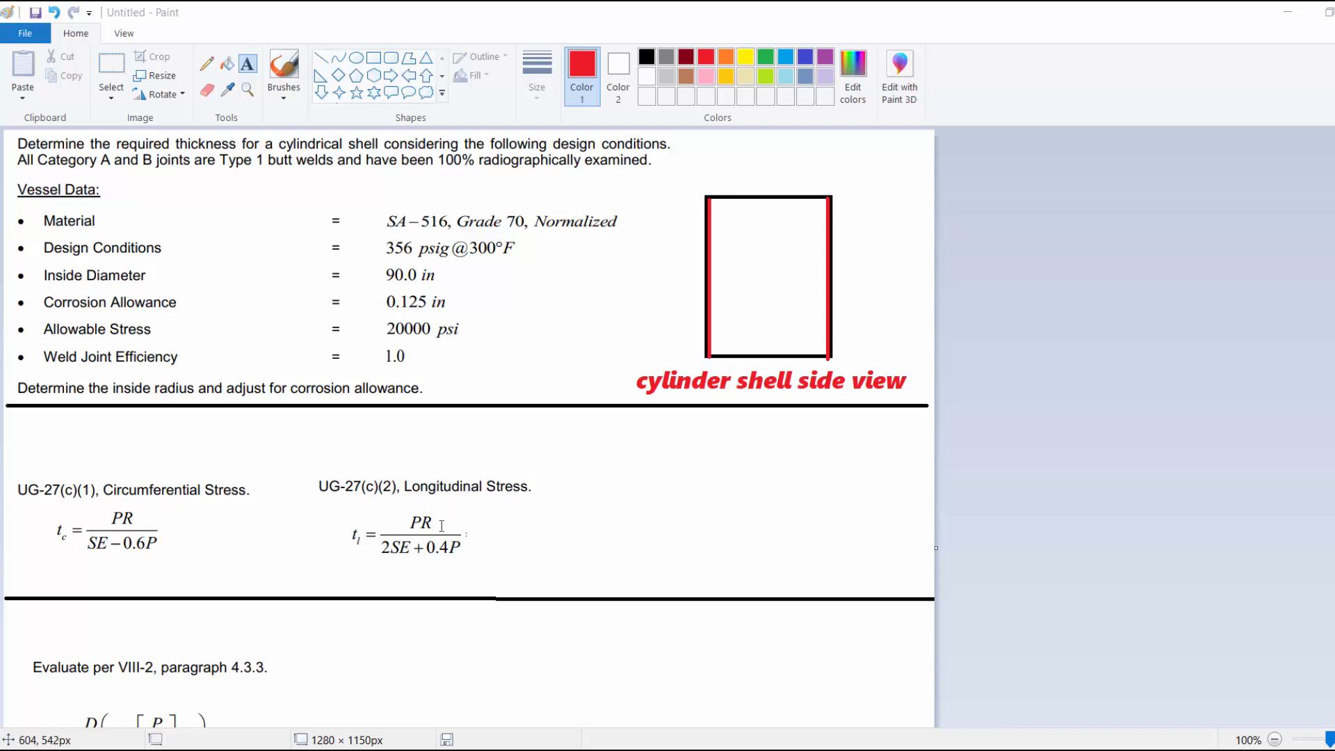
mouse_move(434, 539)
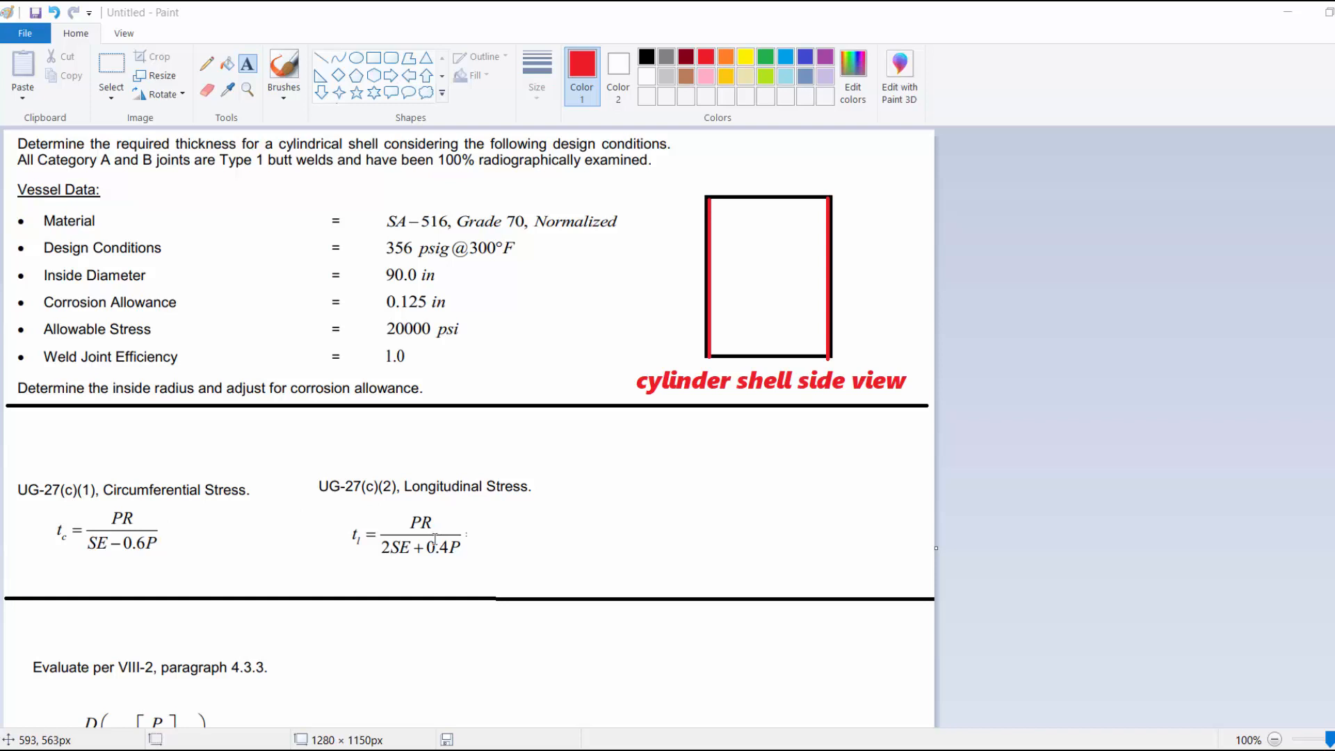
mouse_move(587, 724)
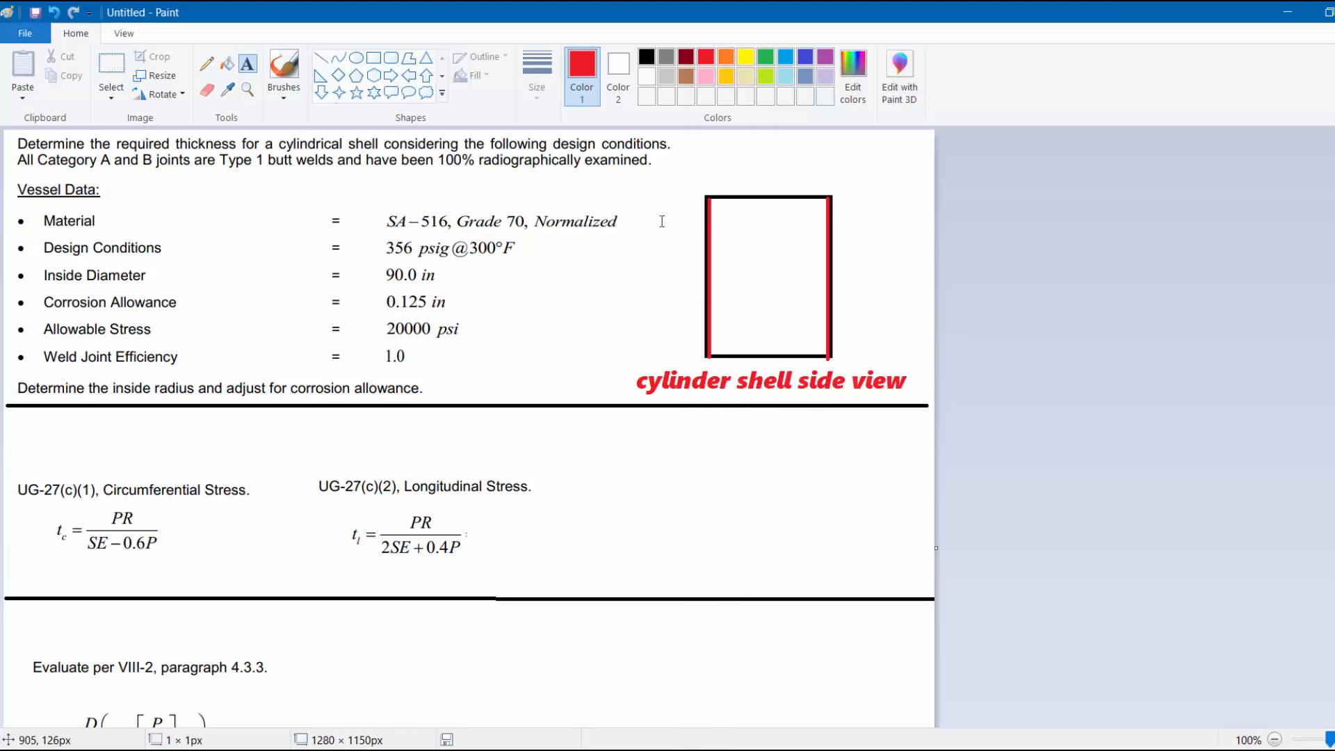
mouse_move(824, 209)
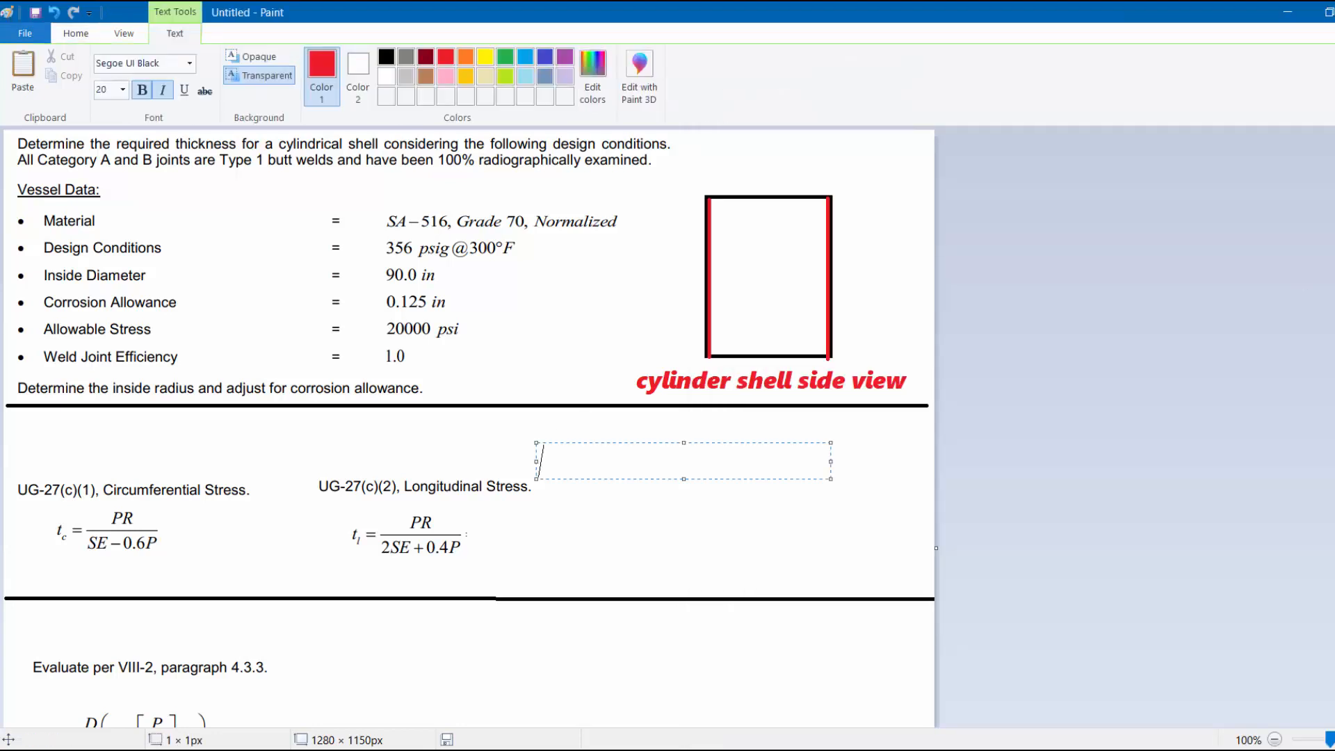
- Scroll the Paint sheet down to the VIII-2 paragraph 4.3.3 exponential thickness formula
scroll(down, 3)
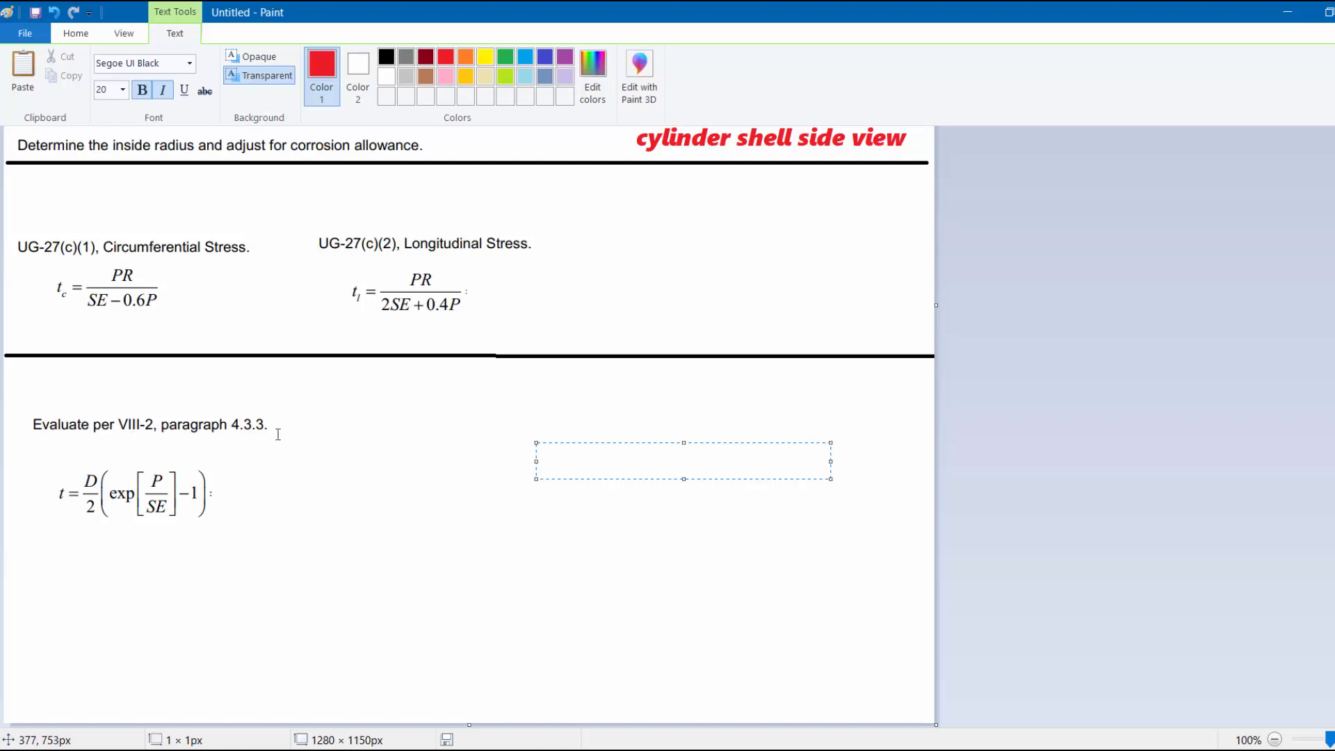
mouse_move(98, 516)
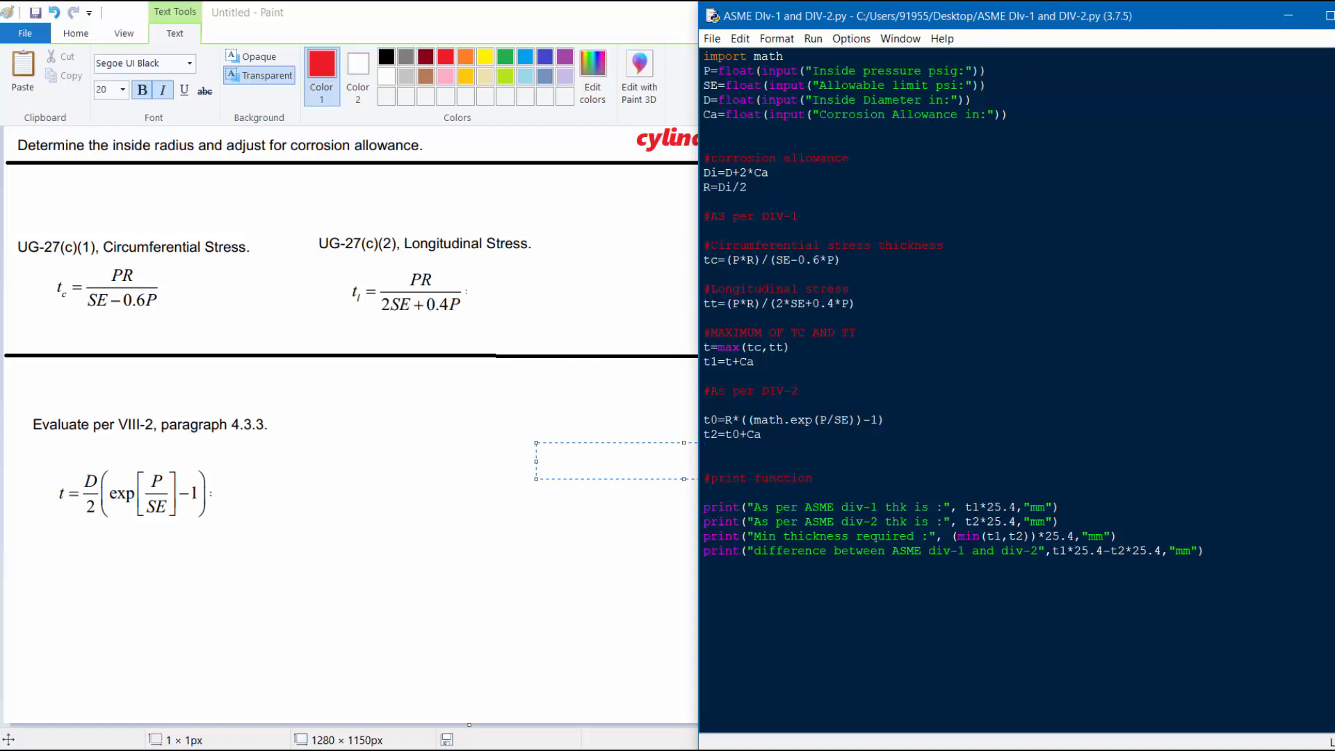
- Dismiss the empty Paint text box so the vessel data shows beside the IDLE script
click(705, 449)
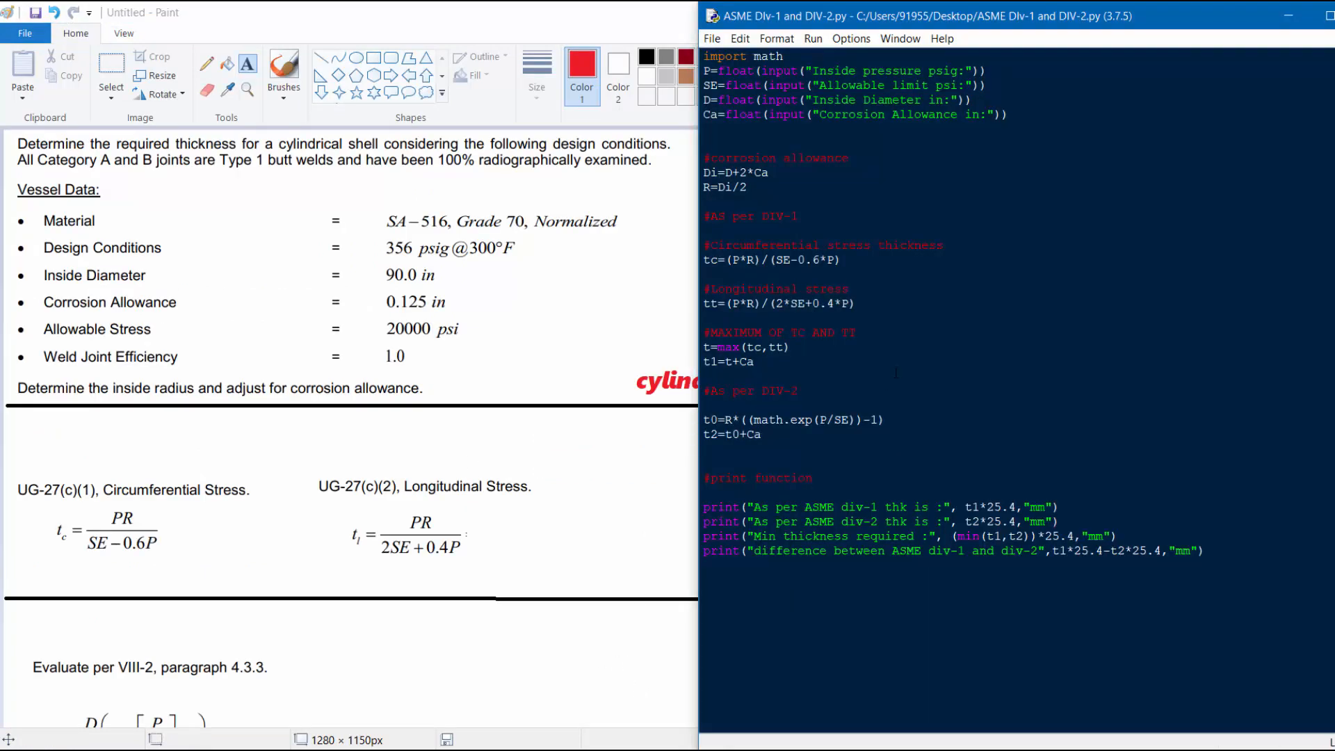
- Run the script with 356 psig, 20000 psi, 90 in and 0.125 in, giving about 23.8 mm
click(811, 38)
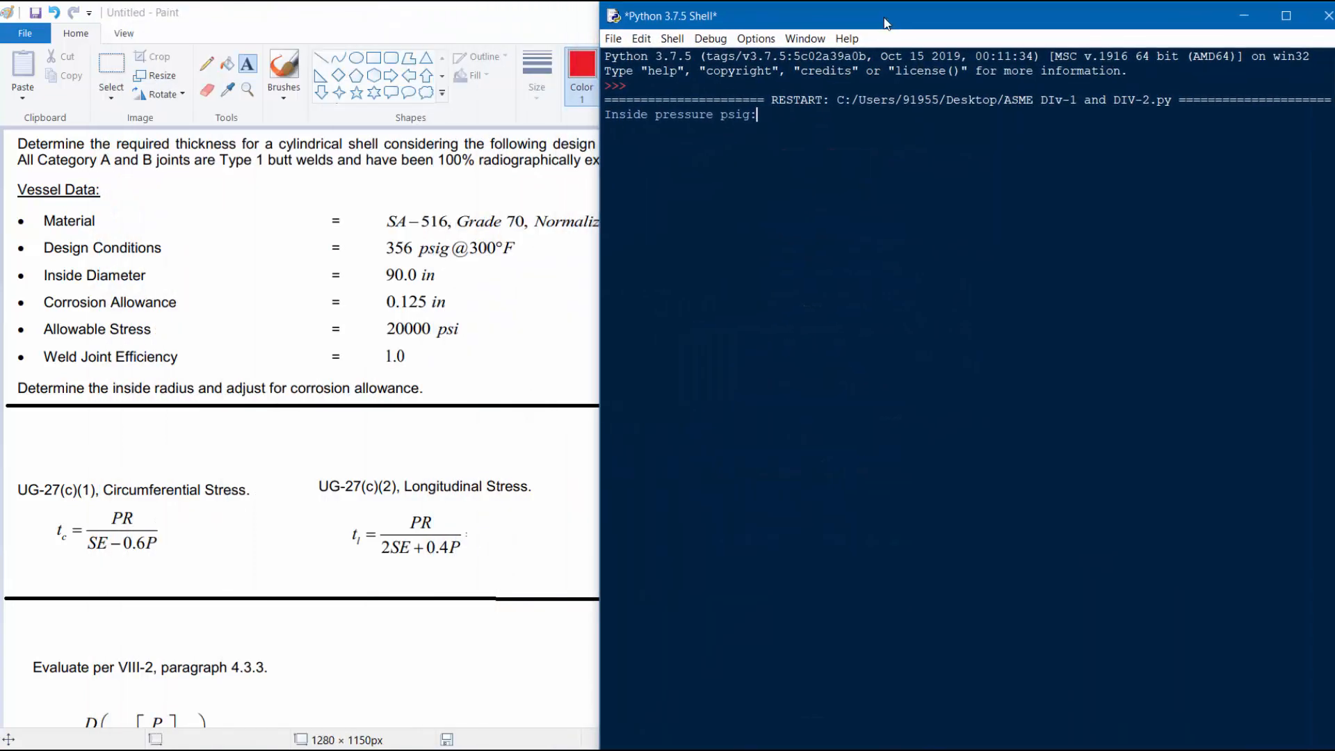
text(356)
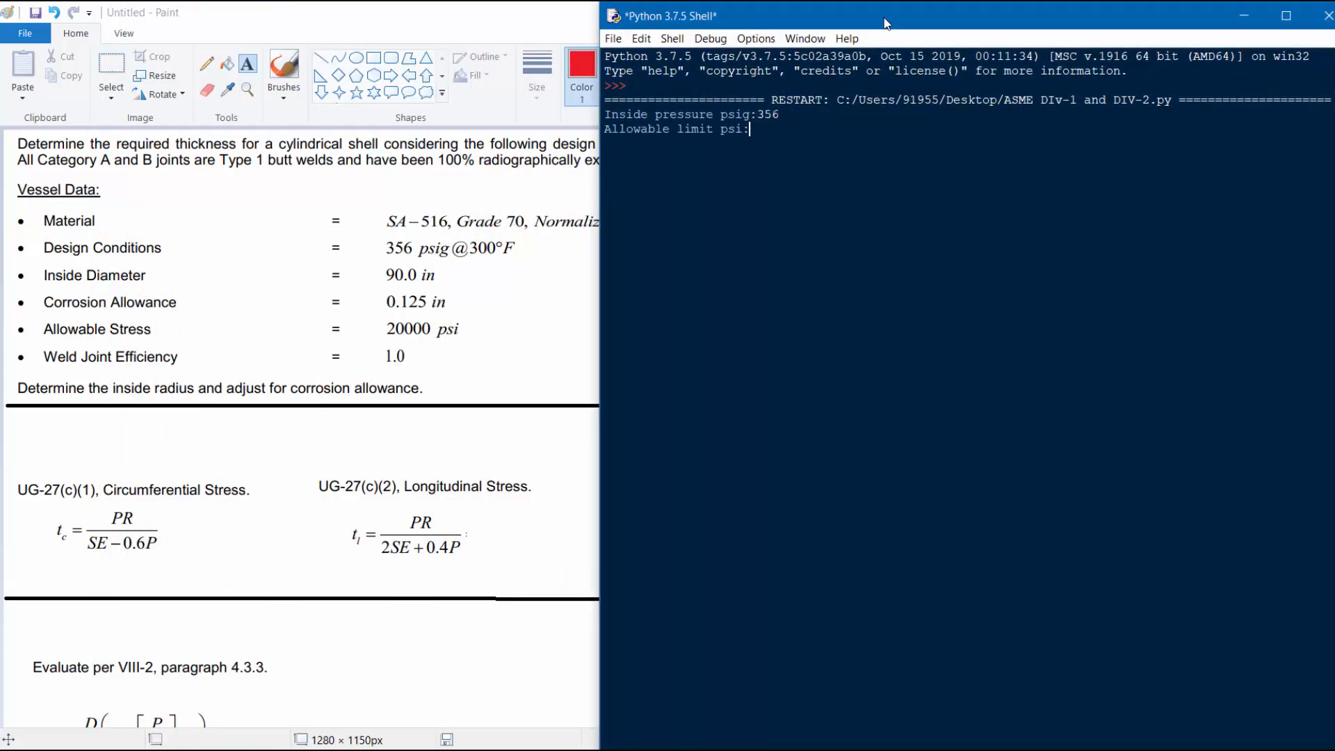
text(2)
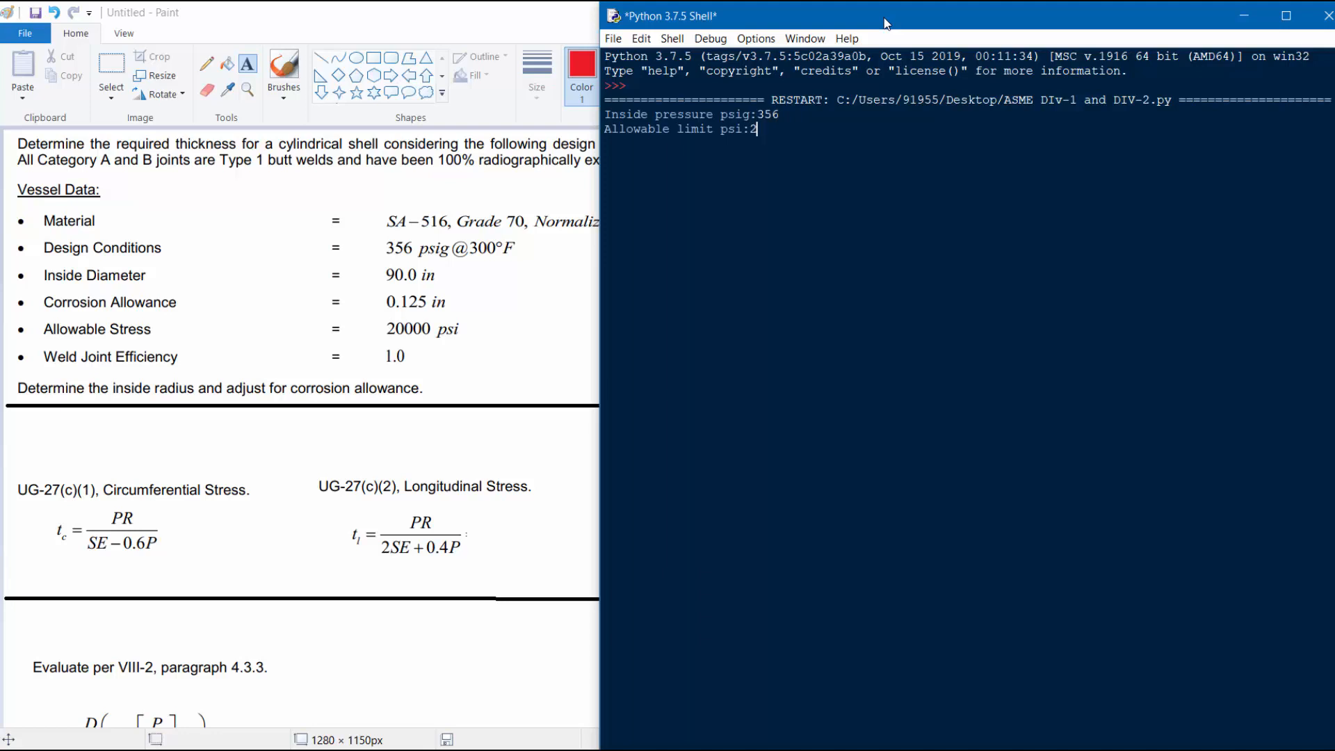
text(0000)
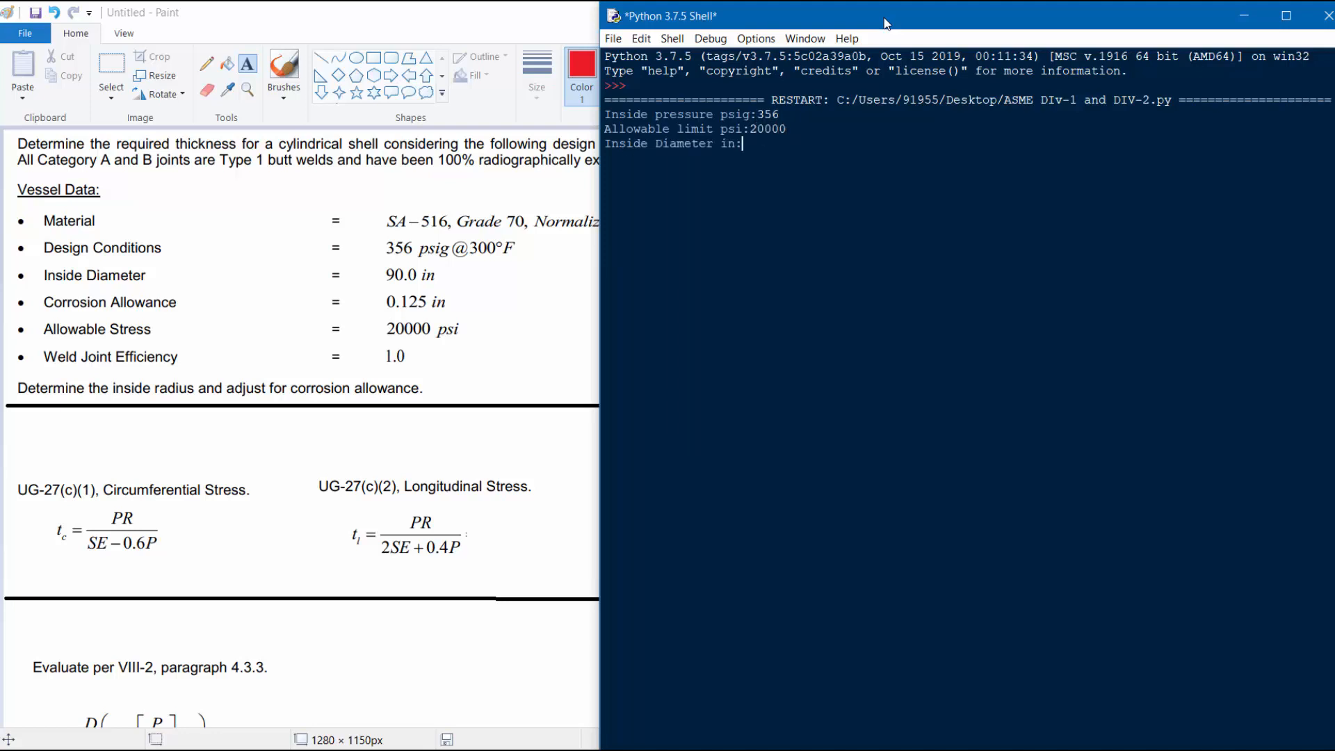
text(90)
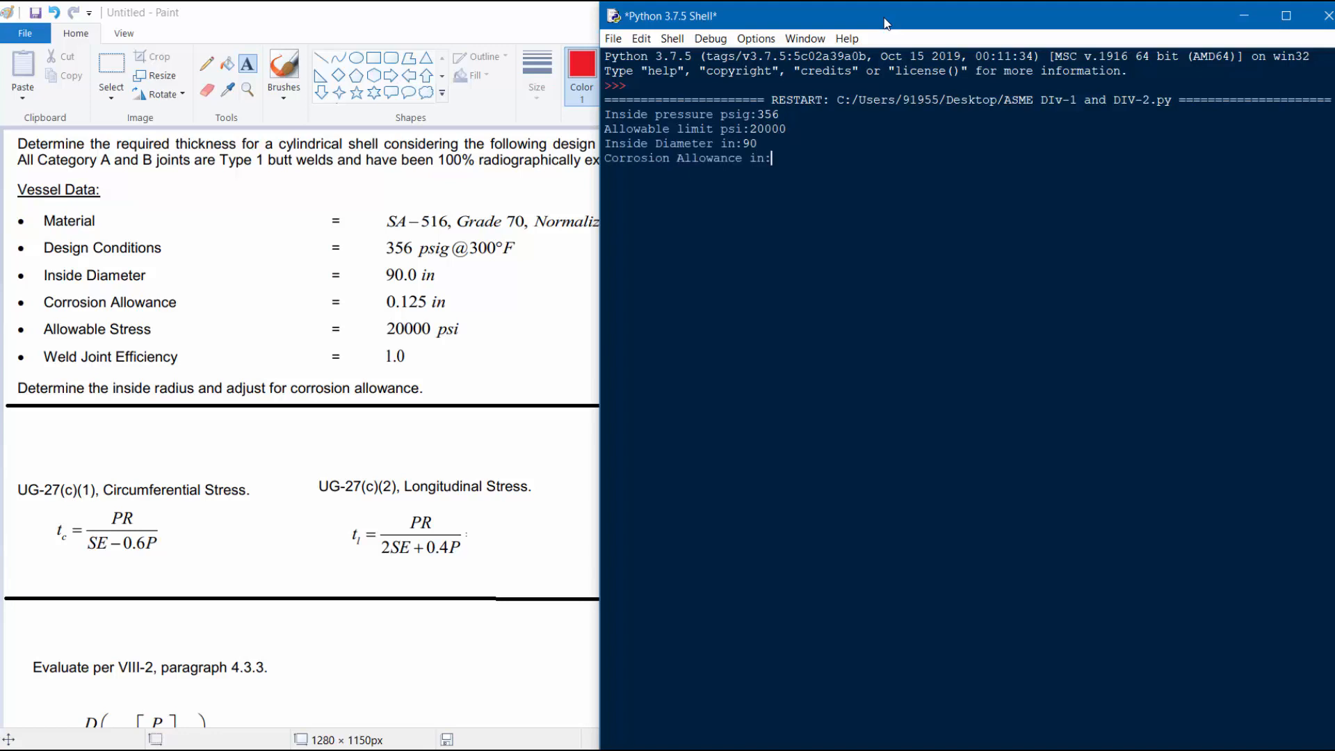
text(0)
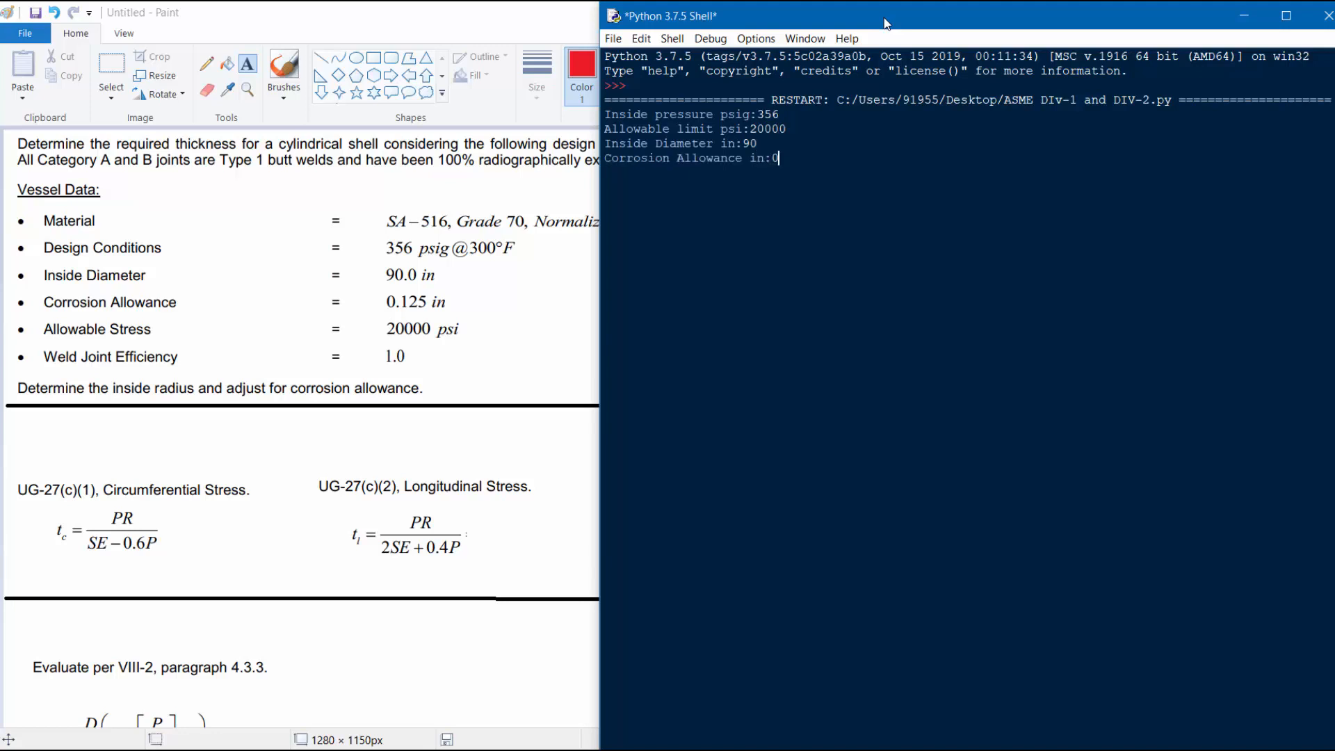
key(enter)
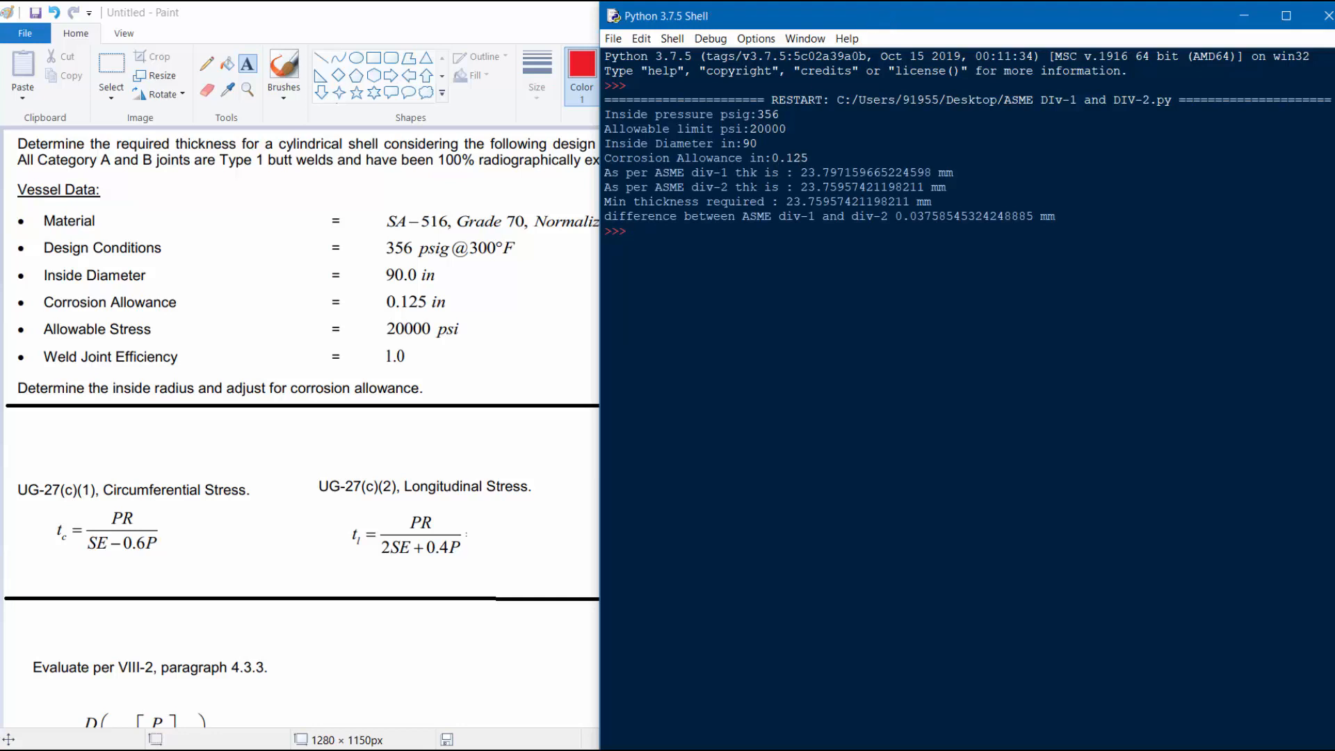
click(634, 231)
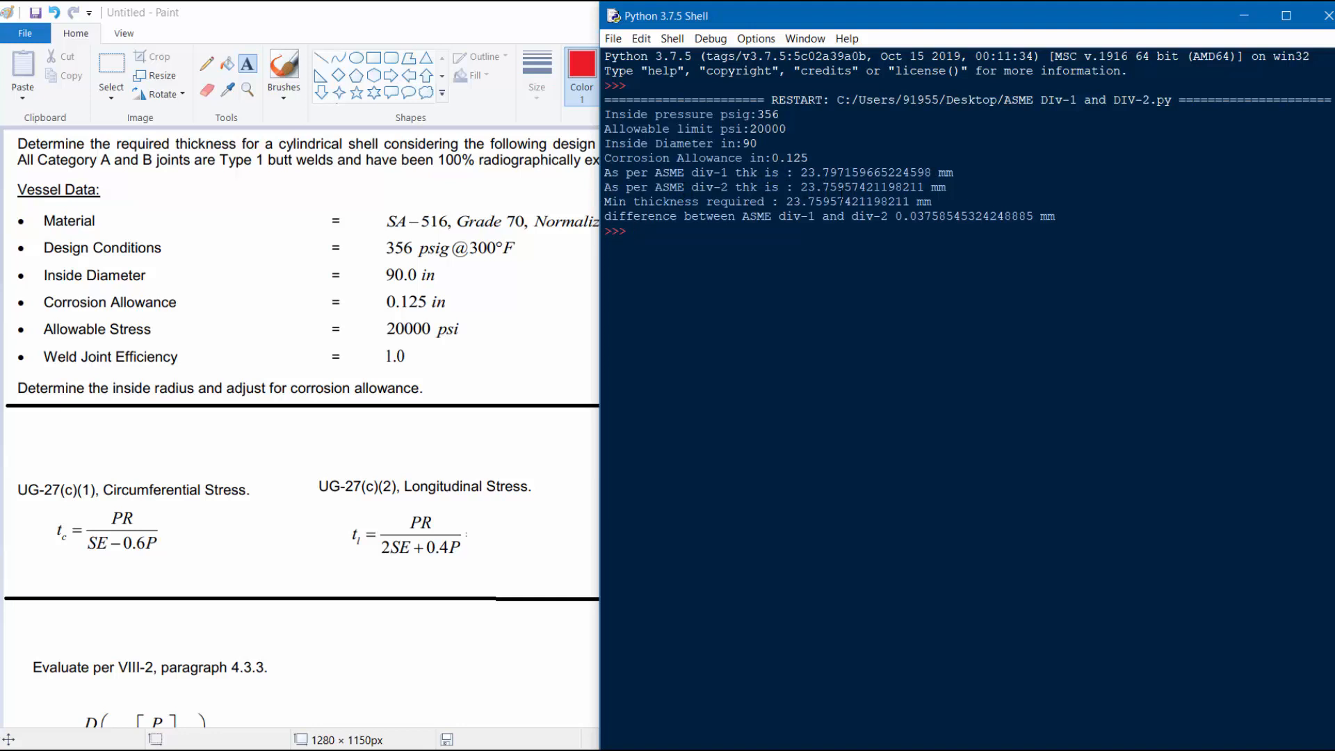
- Click into the IDLE shell below the 23.76 mm results to prepare a rerun
click(630, 231)
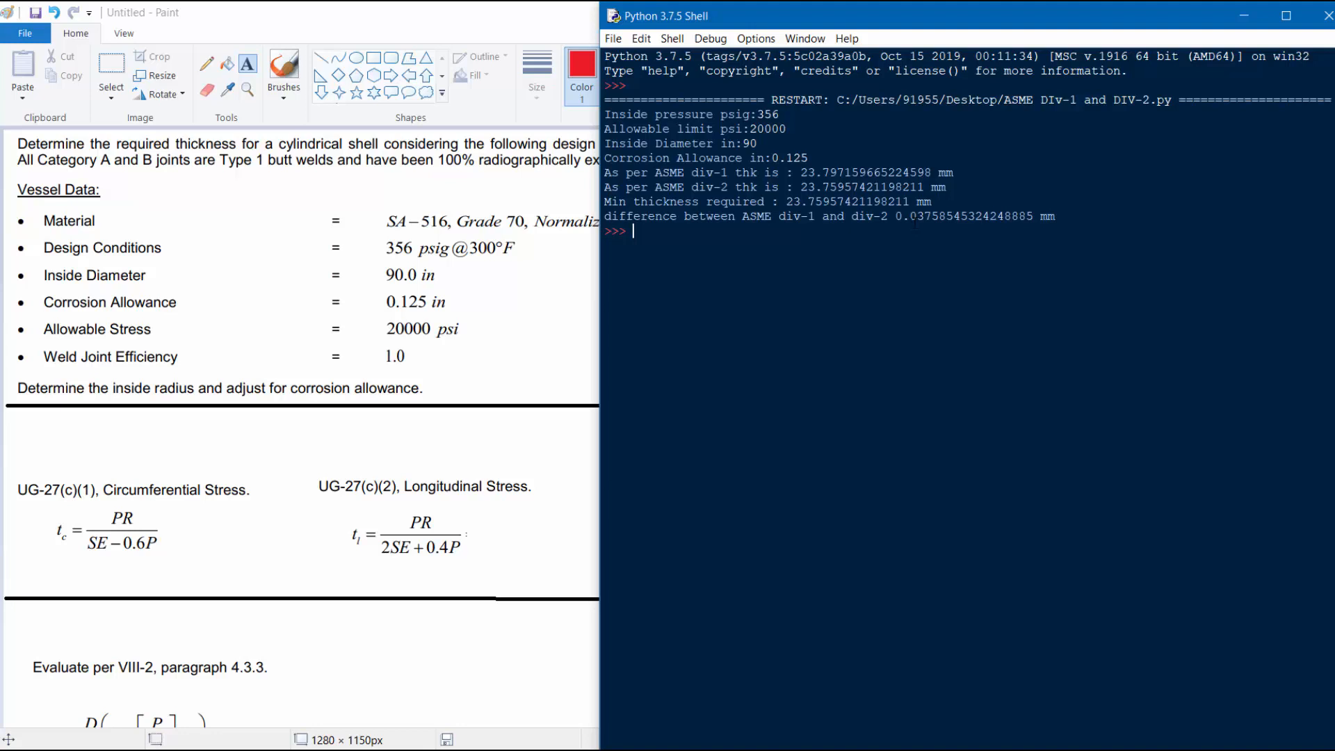
mouse_move(777, 17)
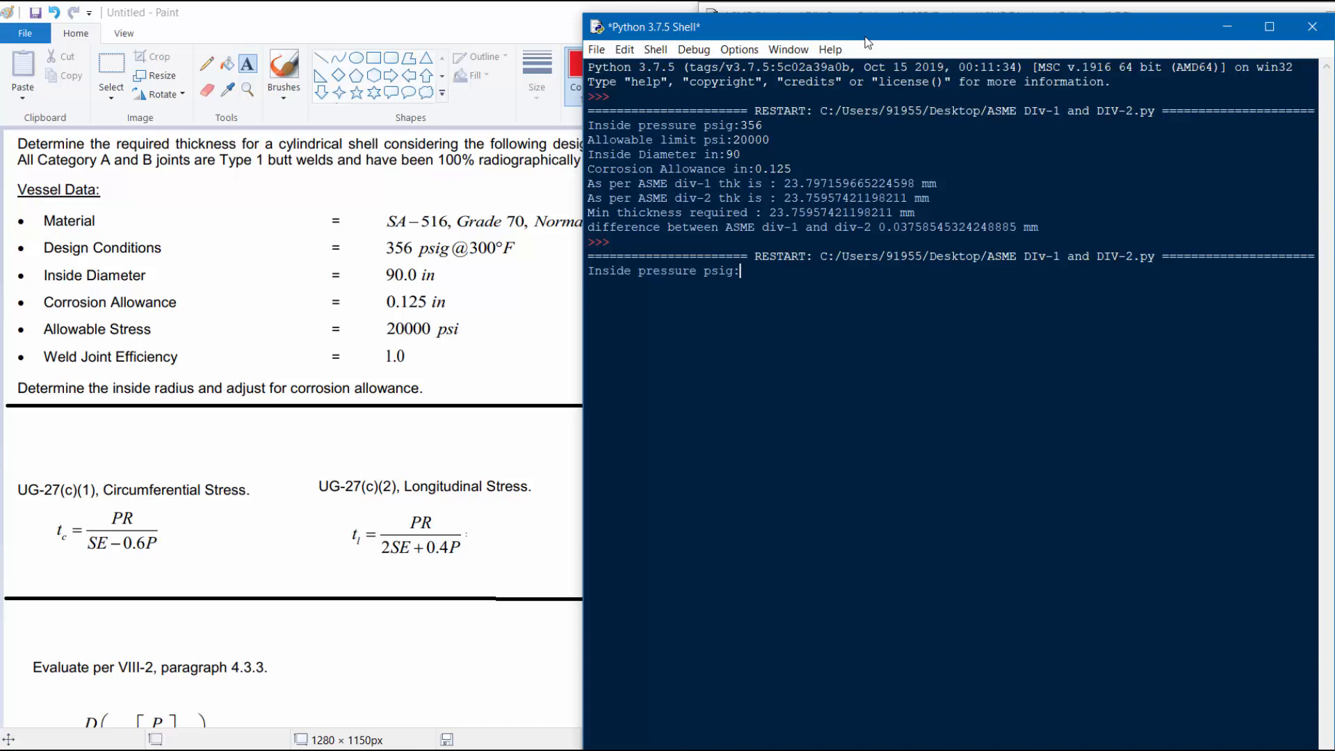
- Enter 1200 psig, 20000 psi, 90 in and 0.125 in, giving about 74.51 and 74.05 mm
text(1)
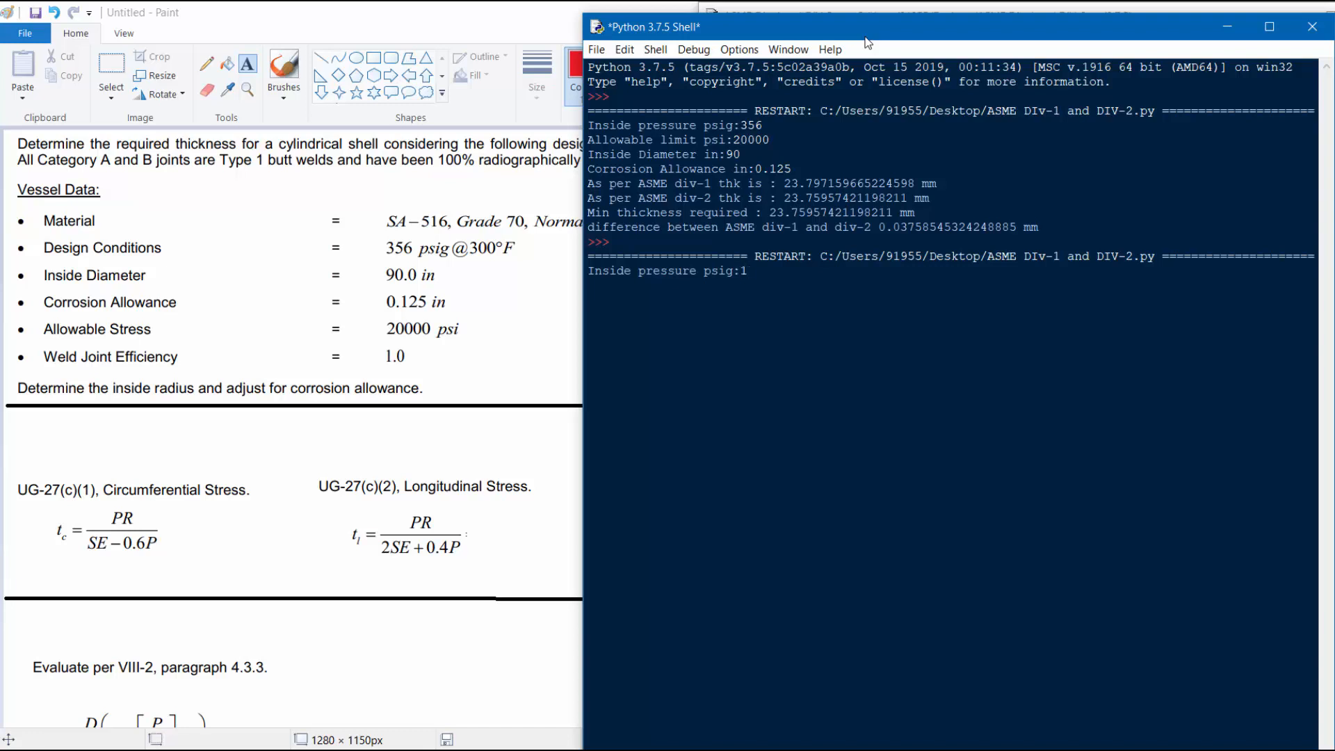
text(200)
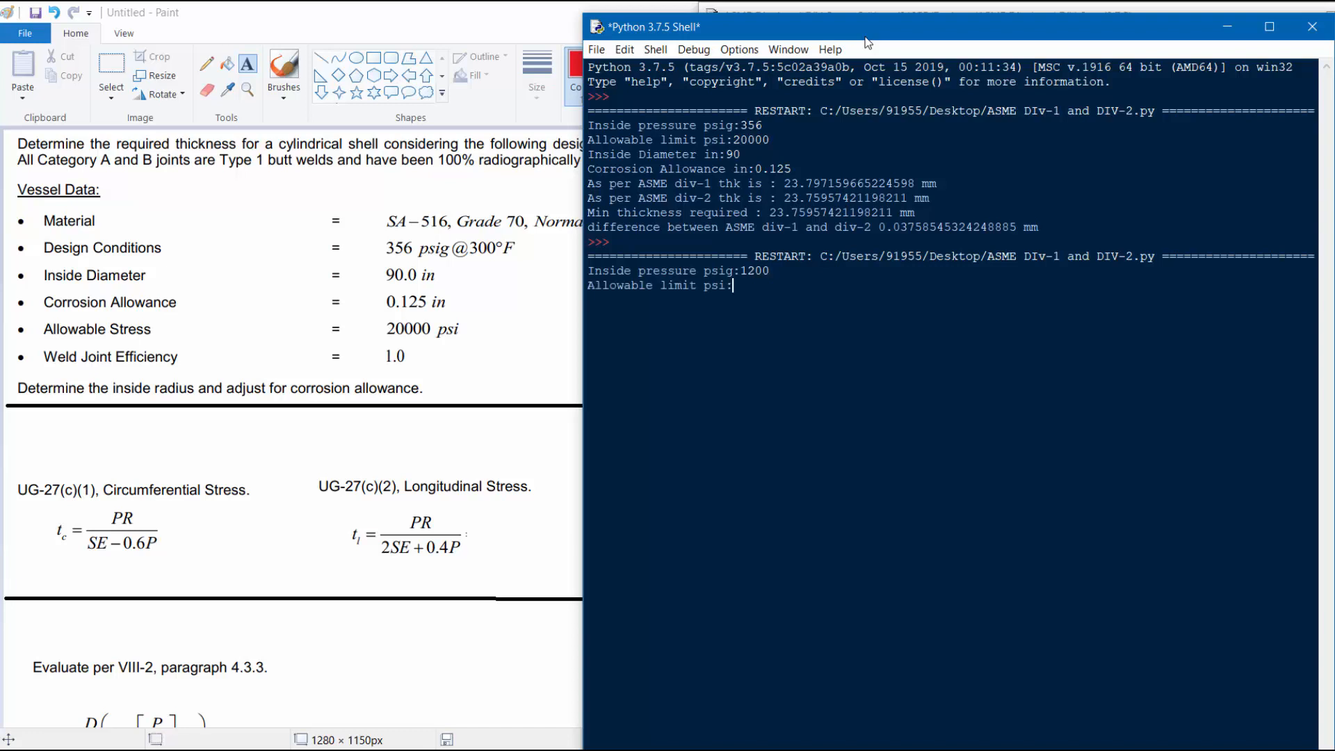
text(2000)
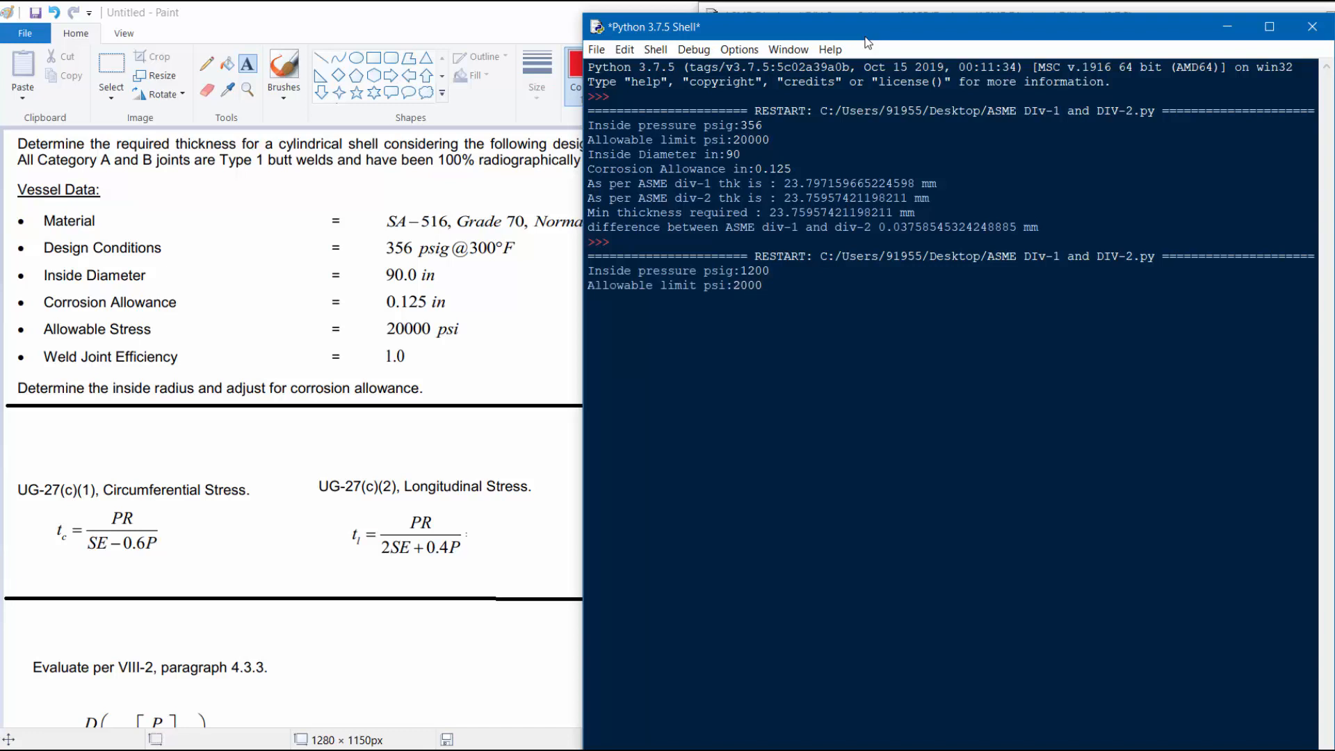
text(90)
text(0.125)
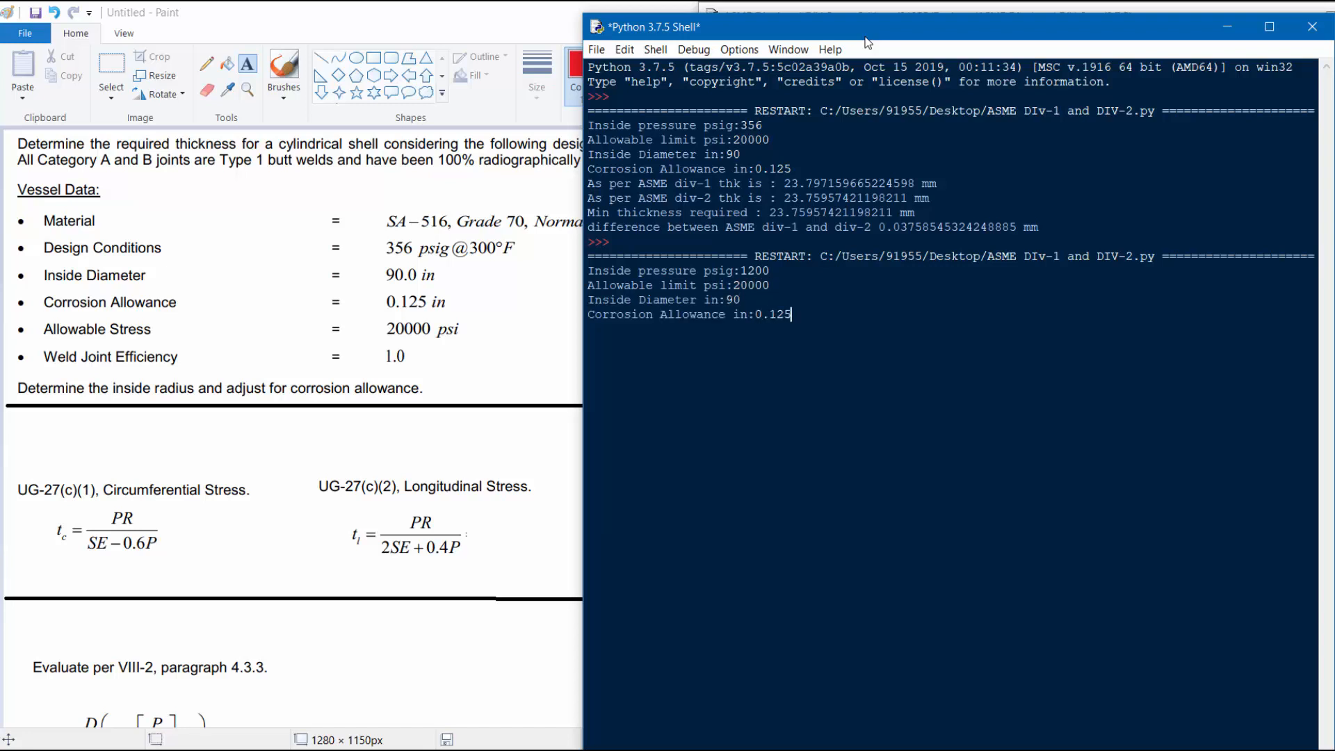
key(enter)
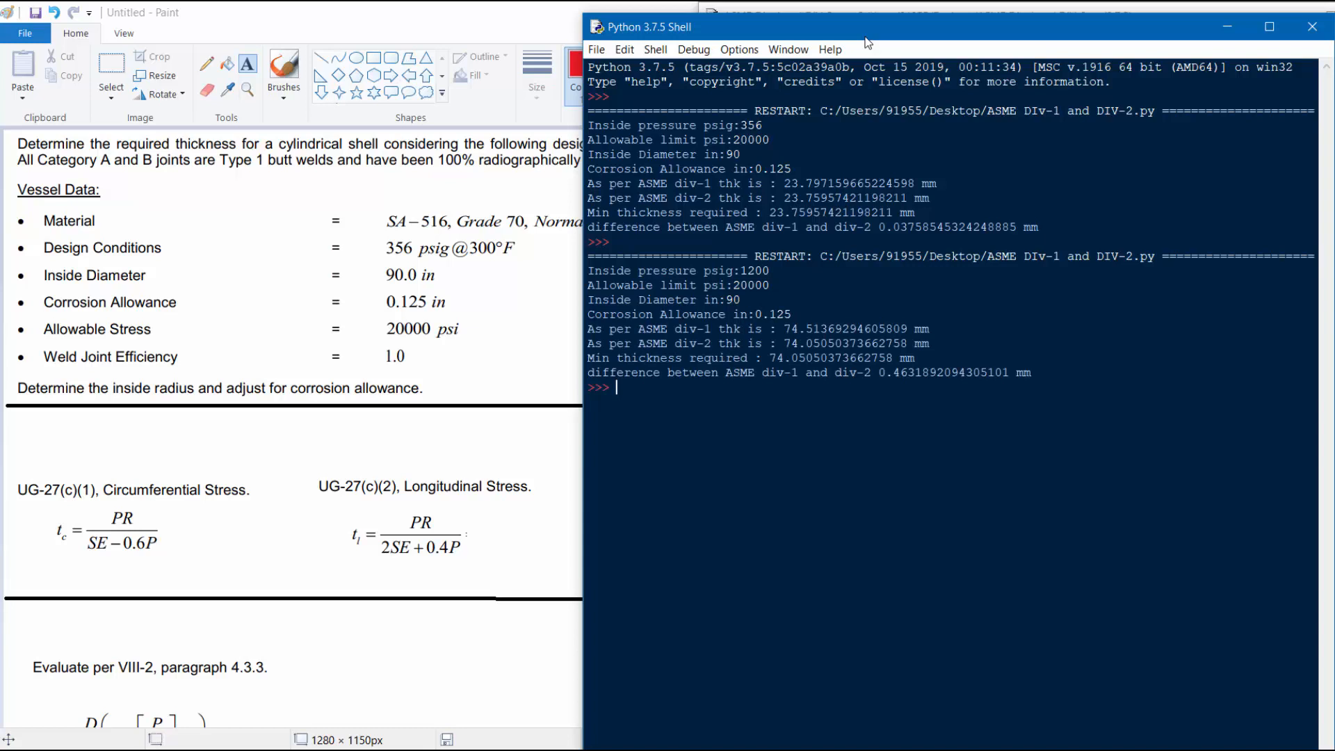